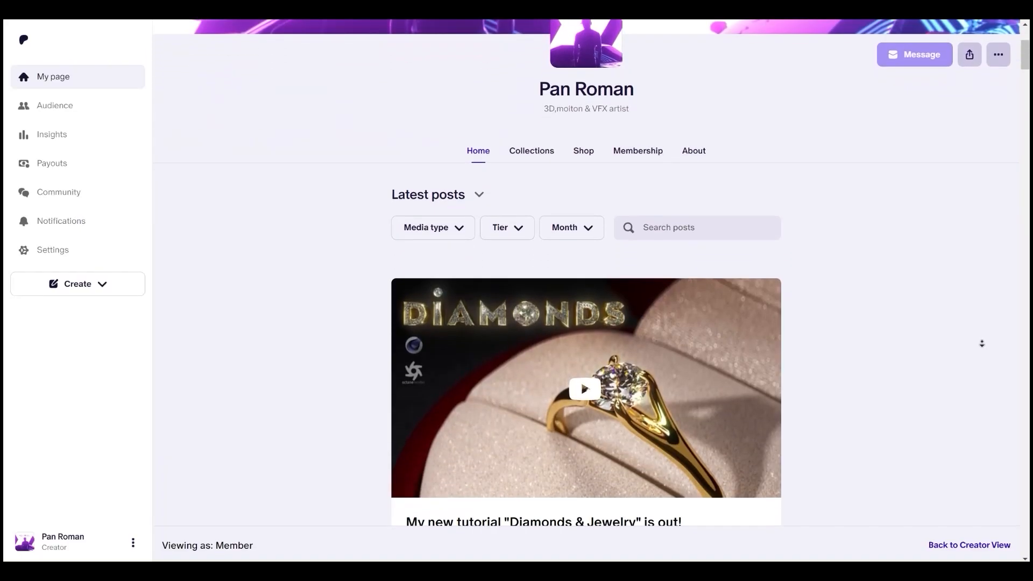
- Disable the cloth and lettering objects, then open the Original material in the Octane Node Editor
scroll("down", 3)
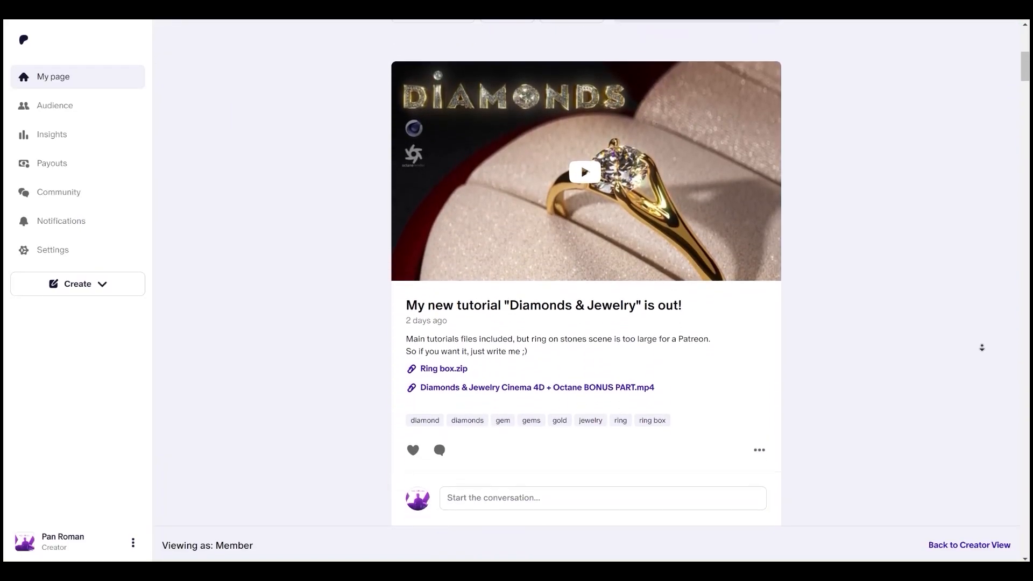
scroll("down", 3)
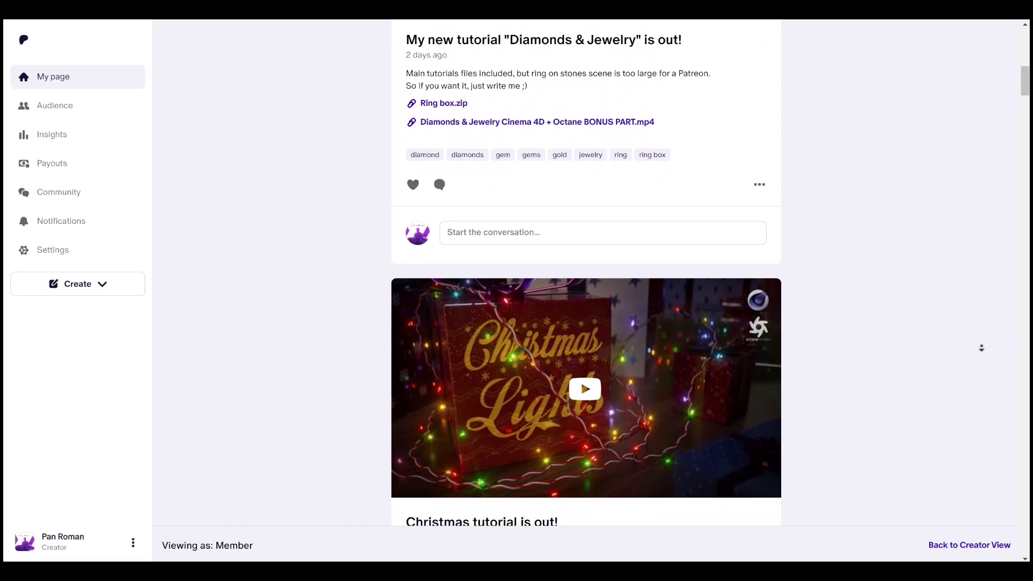
scroll("down", 3)
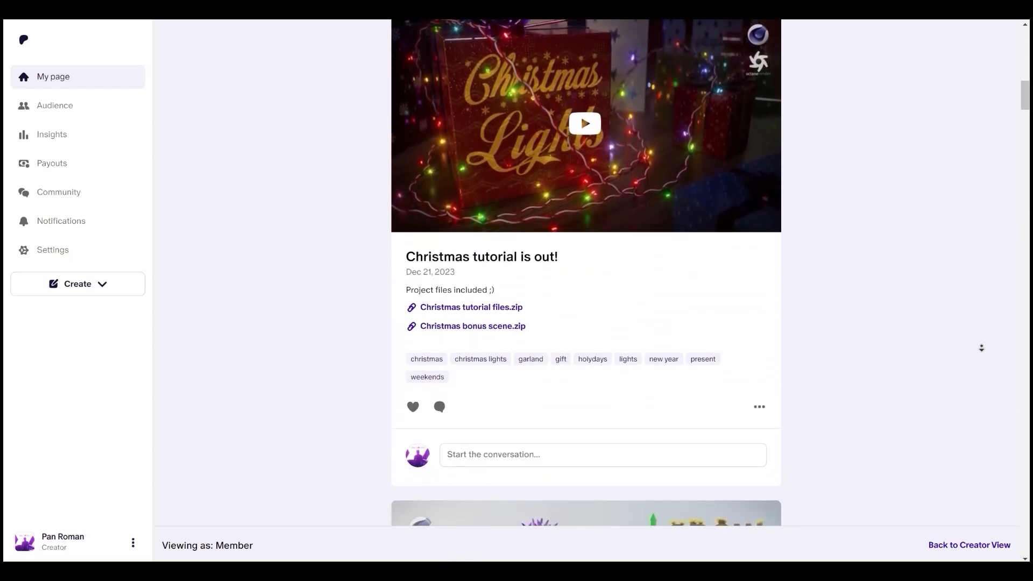
scroll("down", 3)
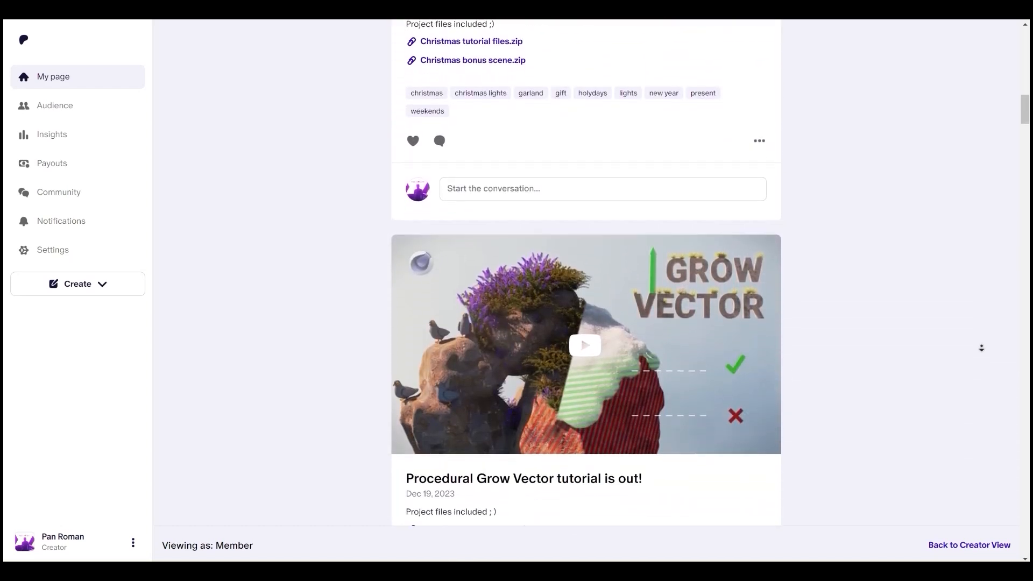
scroll("down", 3)
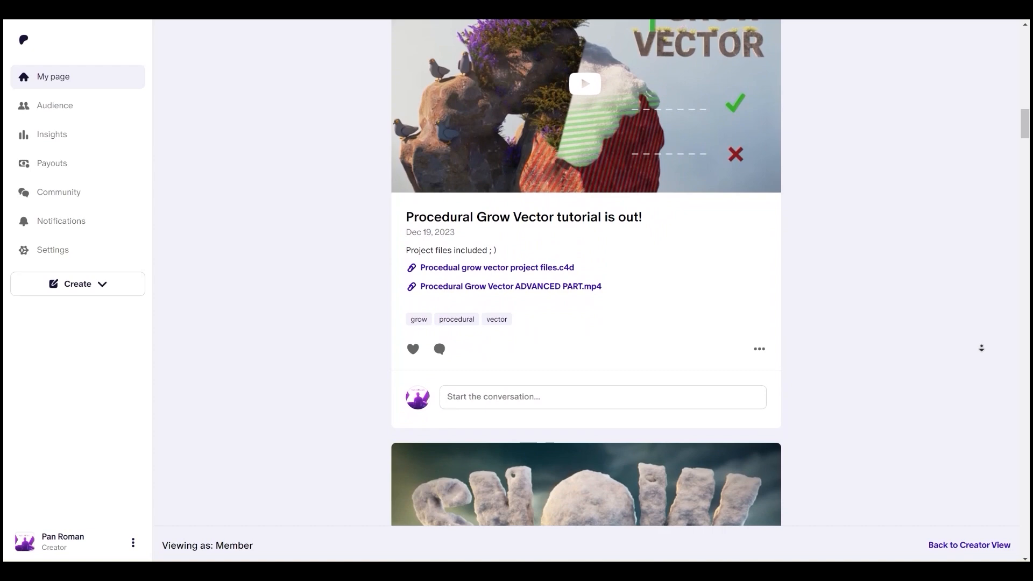
scroll("down", 3)
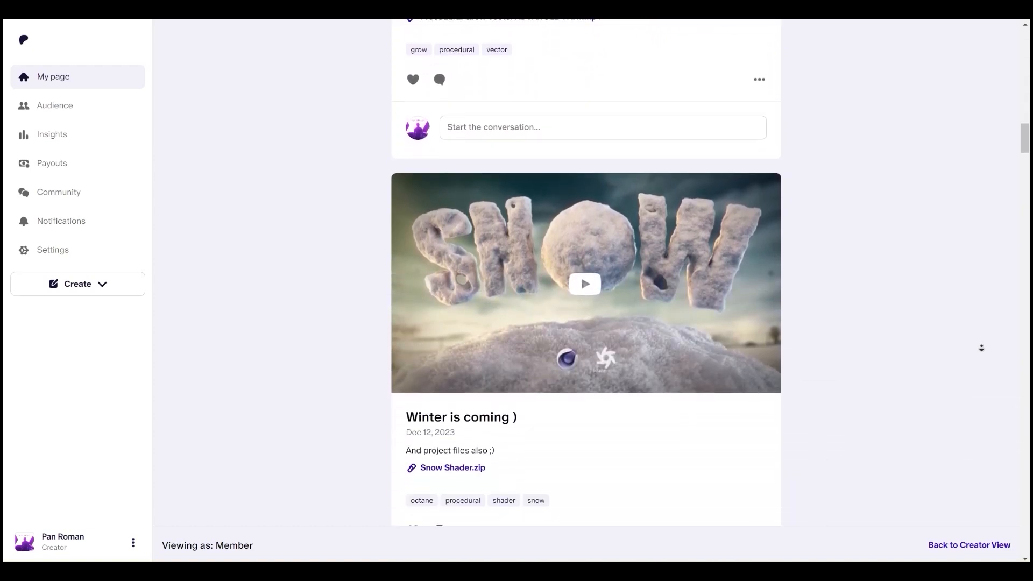
scroll("down", 3)
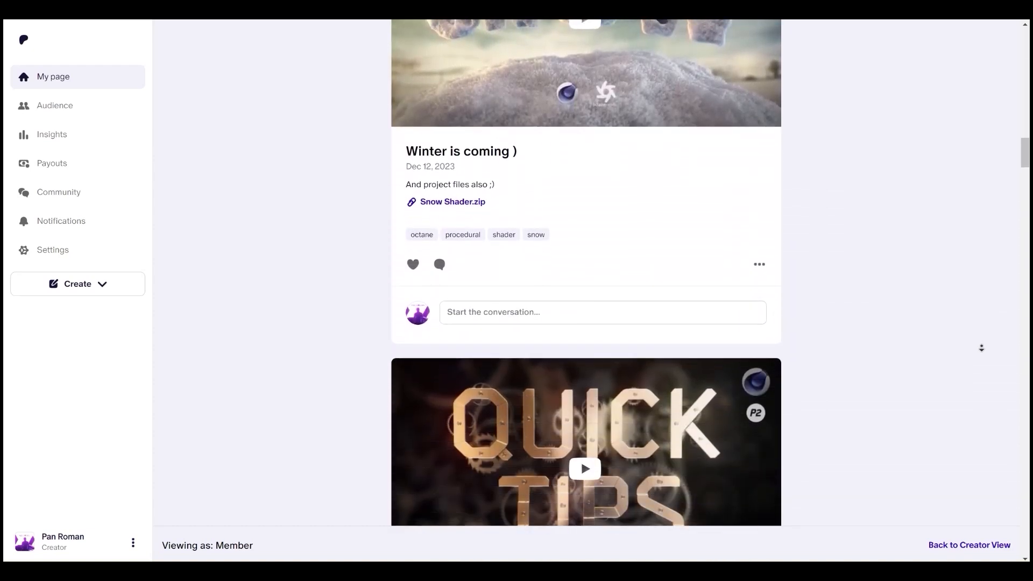
scroll("down", 3)
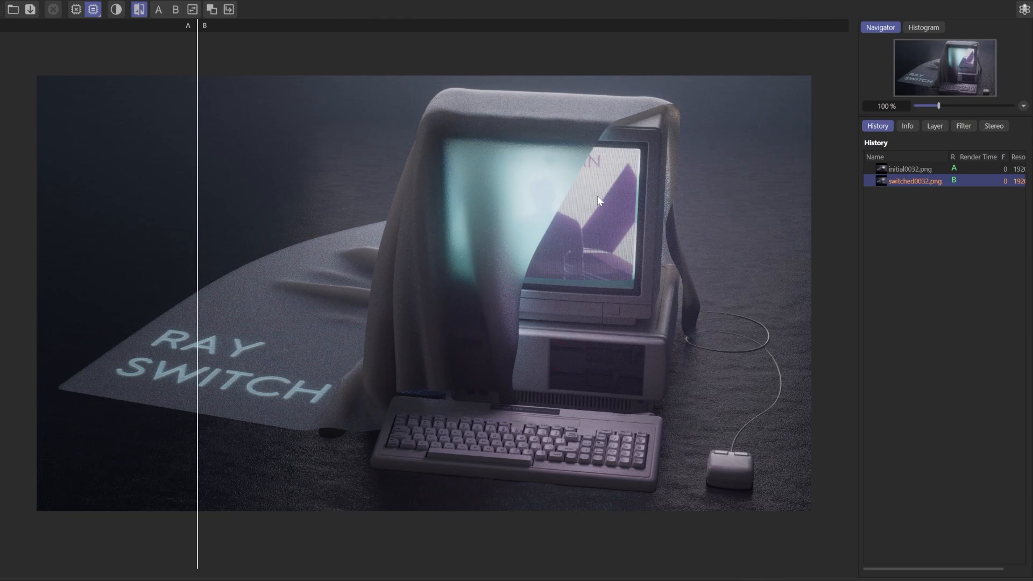
mouse_move(455, 154)
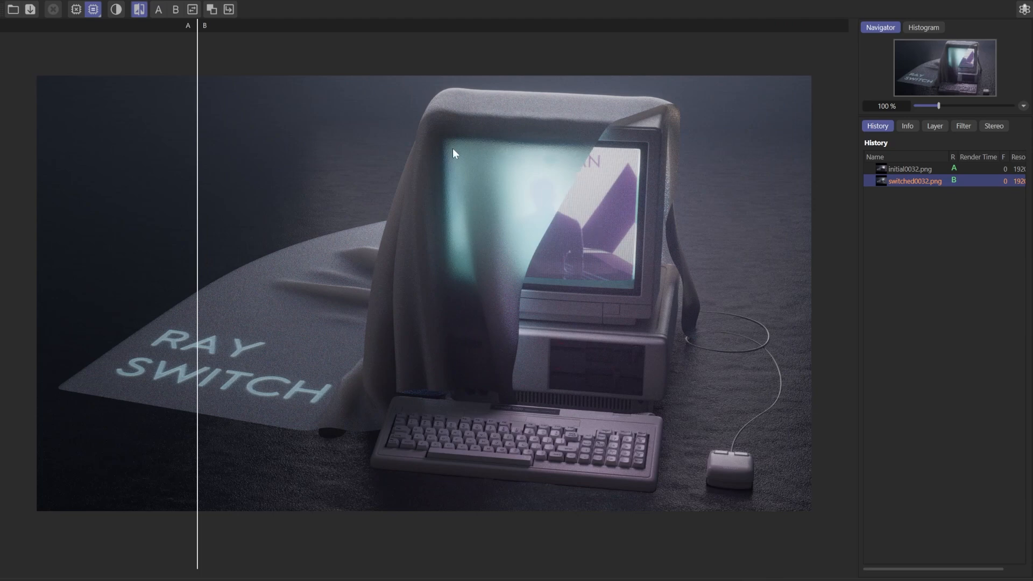
mouse_move(514, 204)
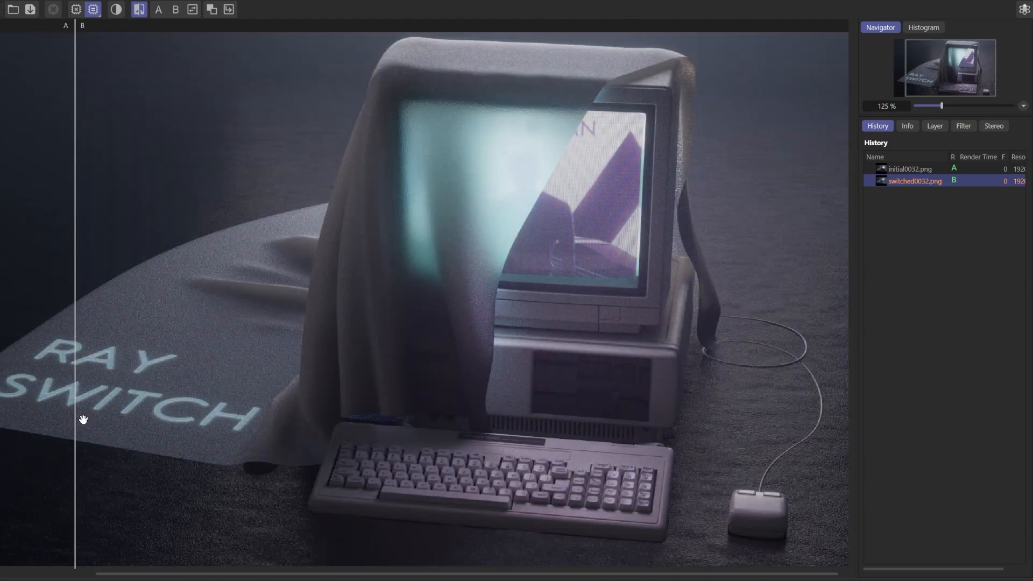
mouse_move(561, 565)
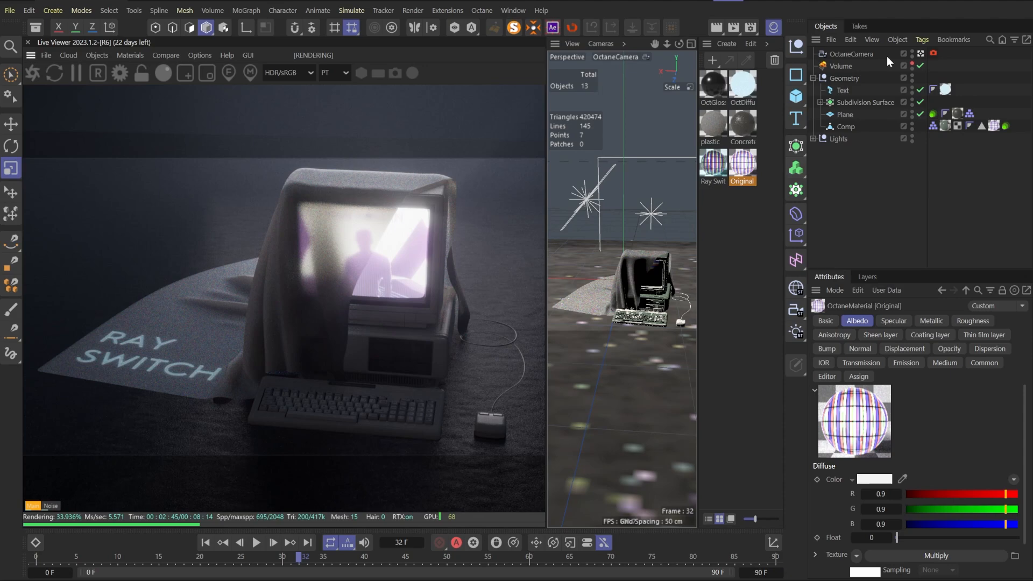
left_click(921, 65)
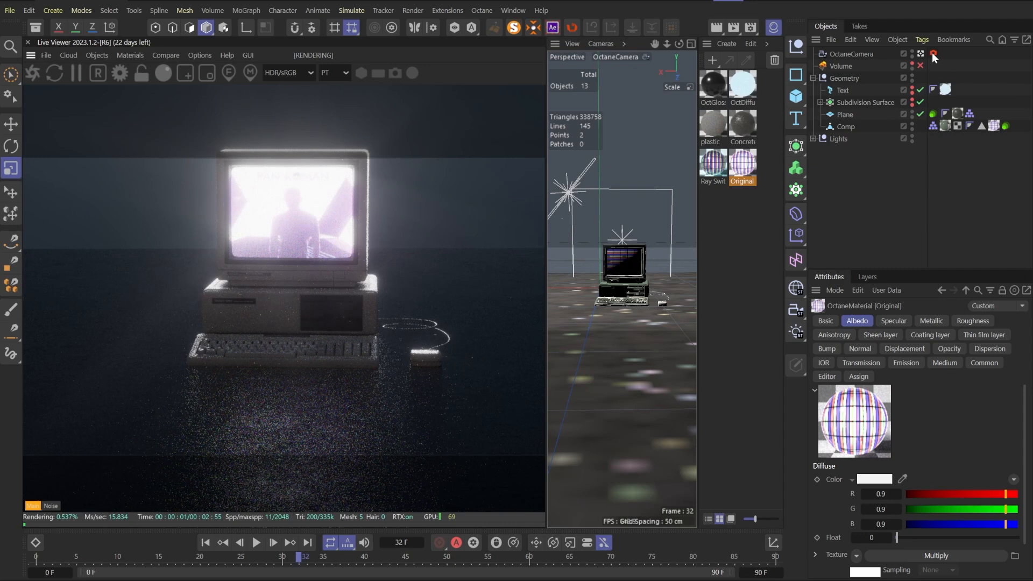
left_click(933, 53)
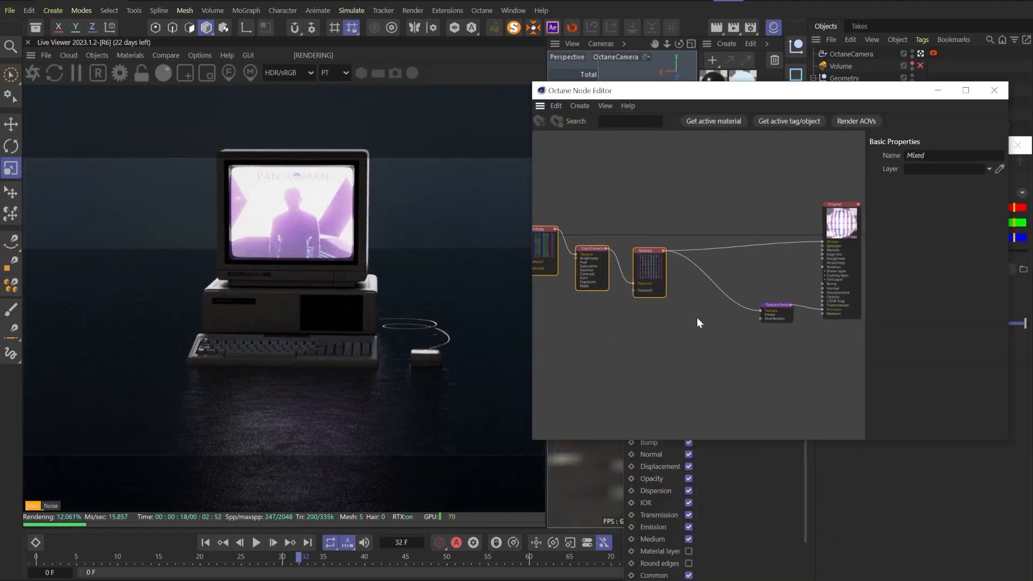
- Check the emission node's settings and add a Ray switch node to the Original material graph
left_click(807, 297)
type("RAY")
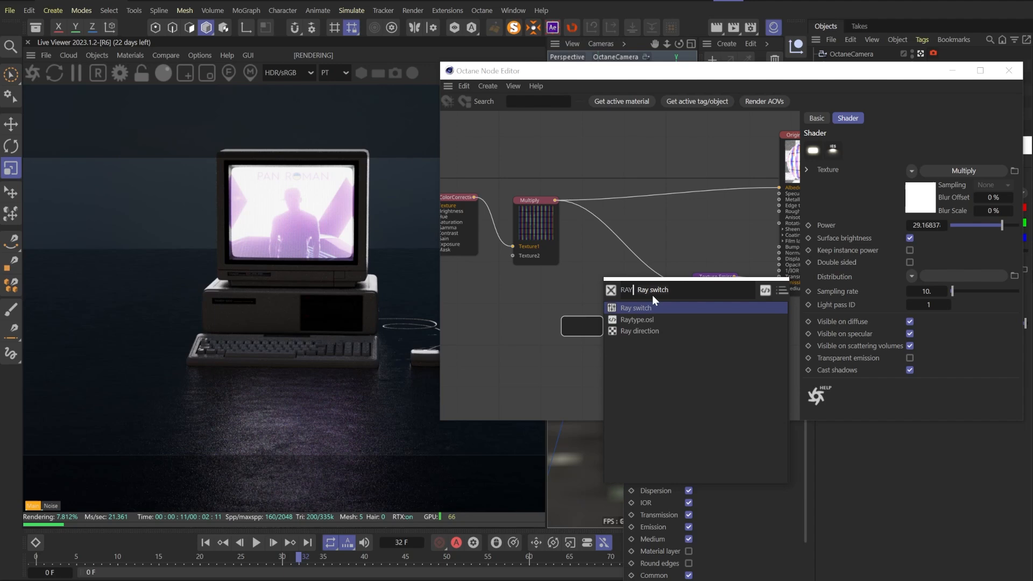
left_click(635, 308)
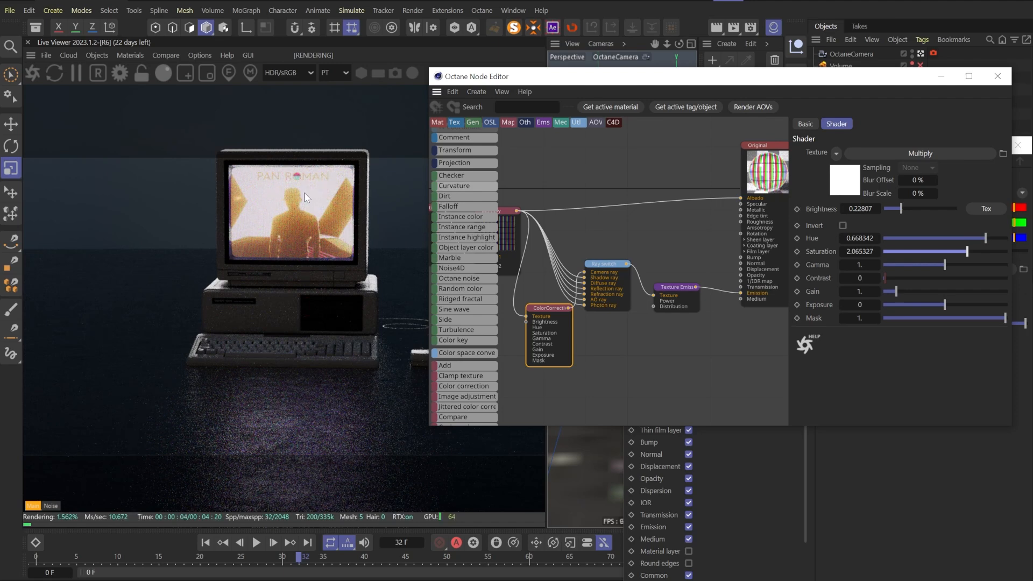
mouse_move(302, 459)
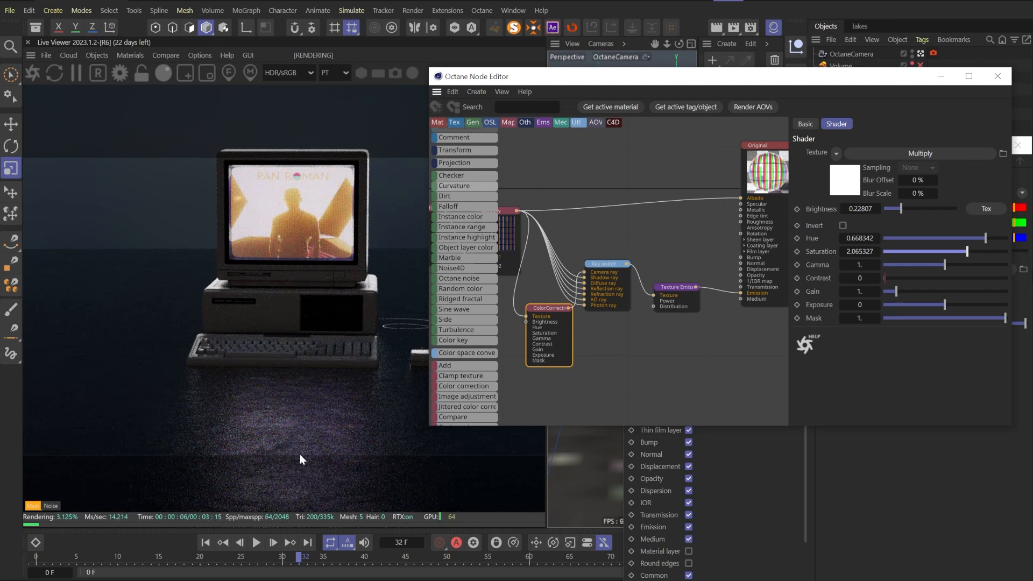
mouse_move(275, 422)
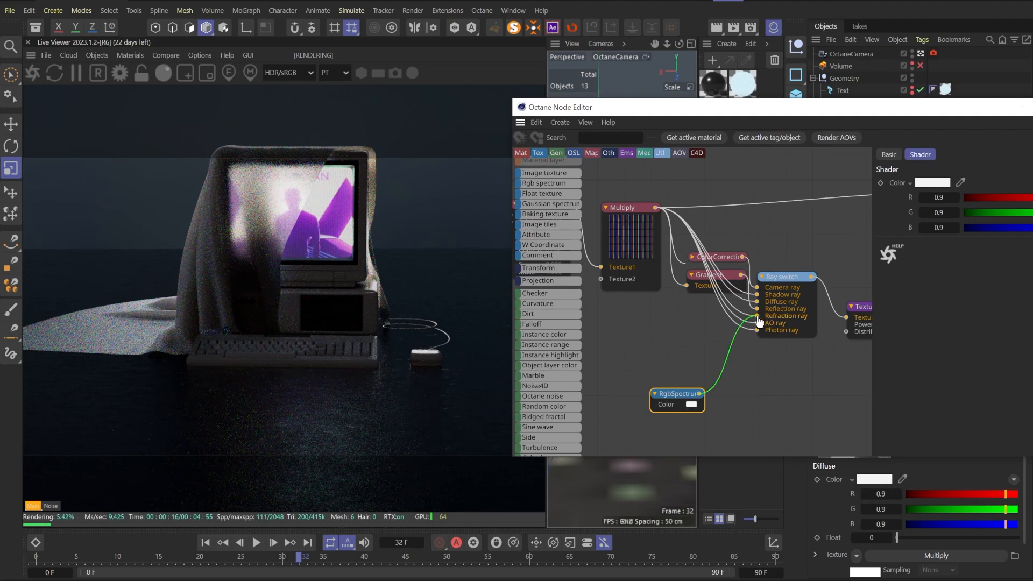
- Connect colour nodes to the Ray switch's refraction and shadow inputs, then close the Node Editor
left_click(690, 404)
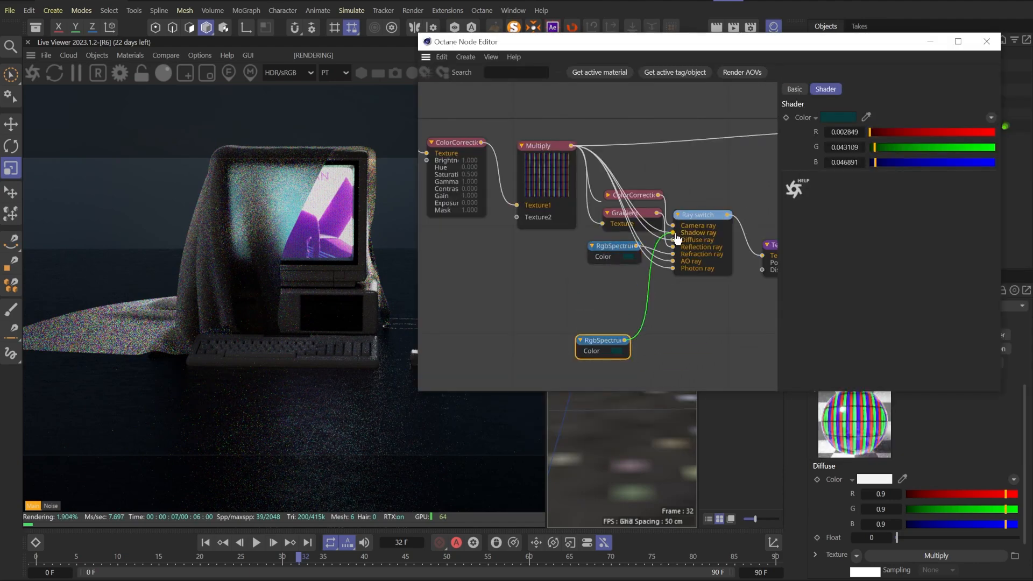
left_click(838, 117)
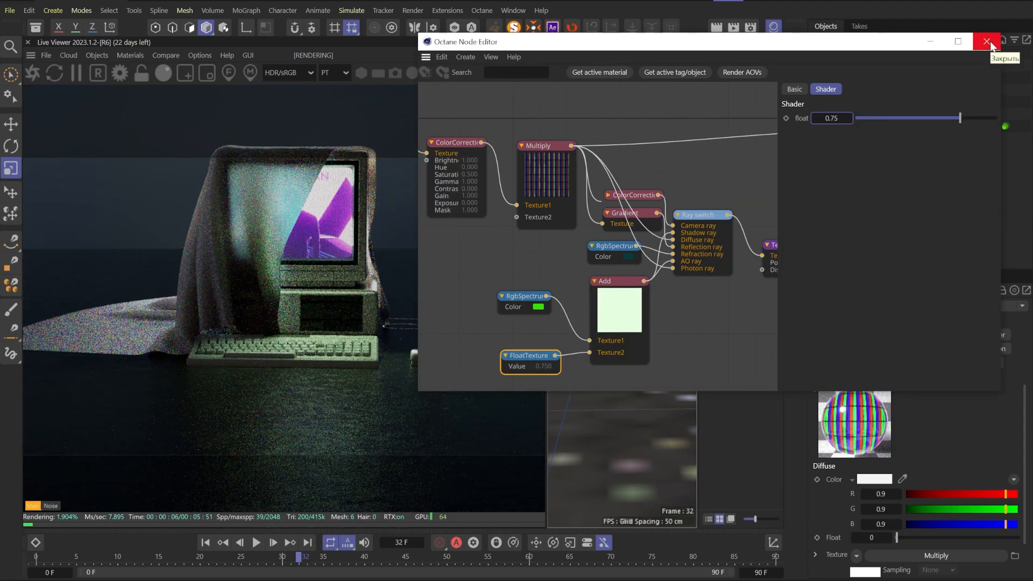
left_click(986, 42)
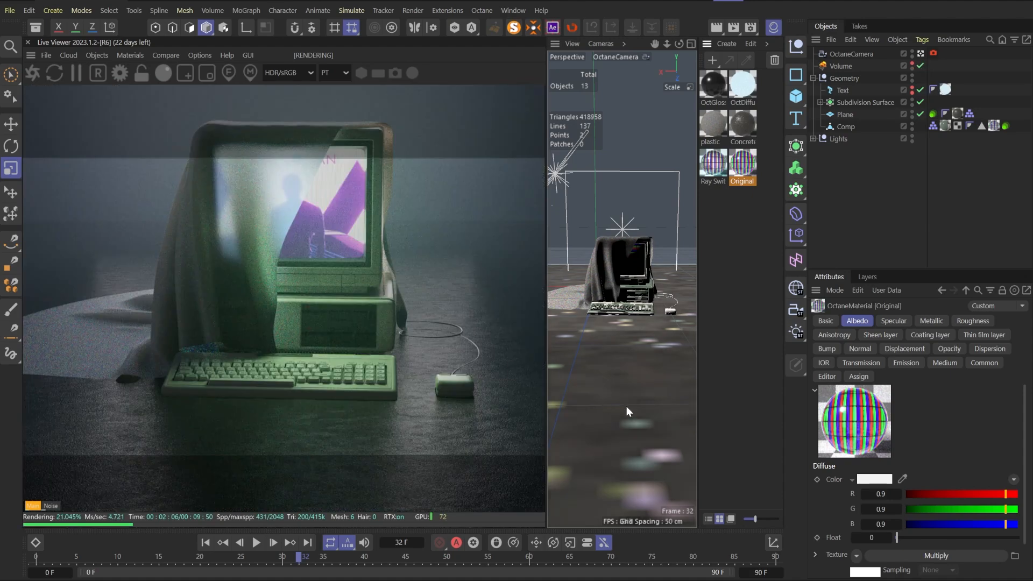
mouse_move(247, 224)
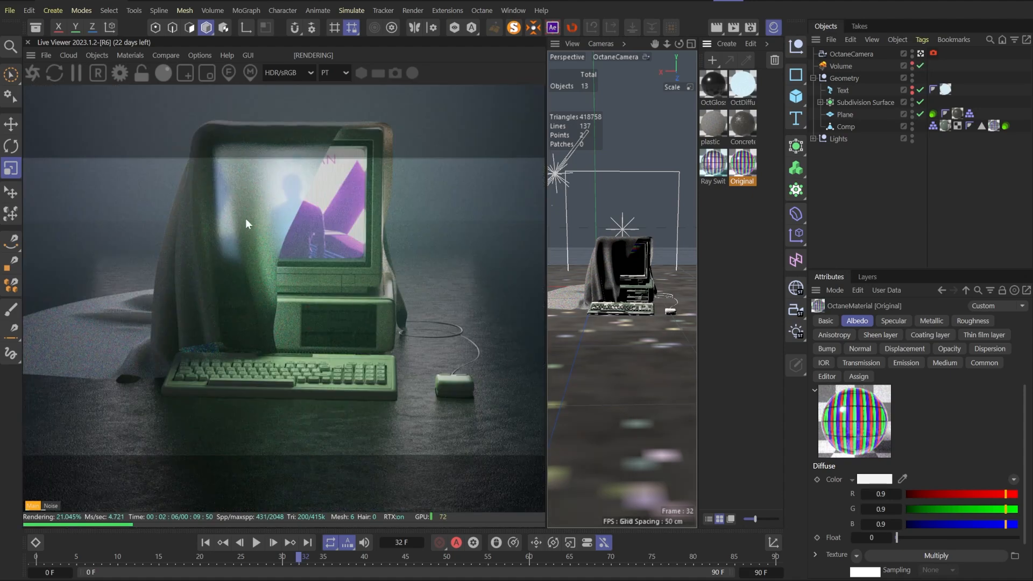